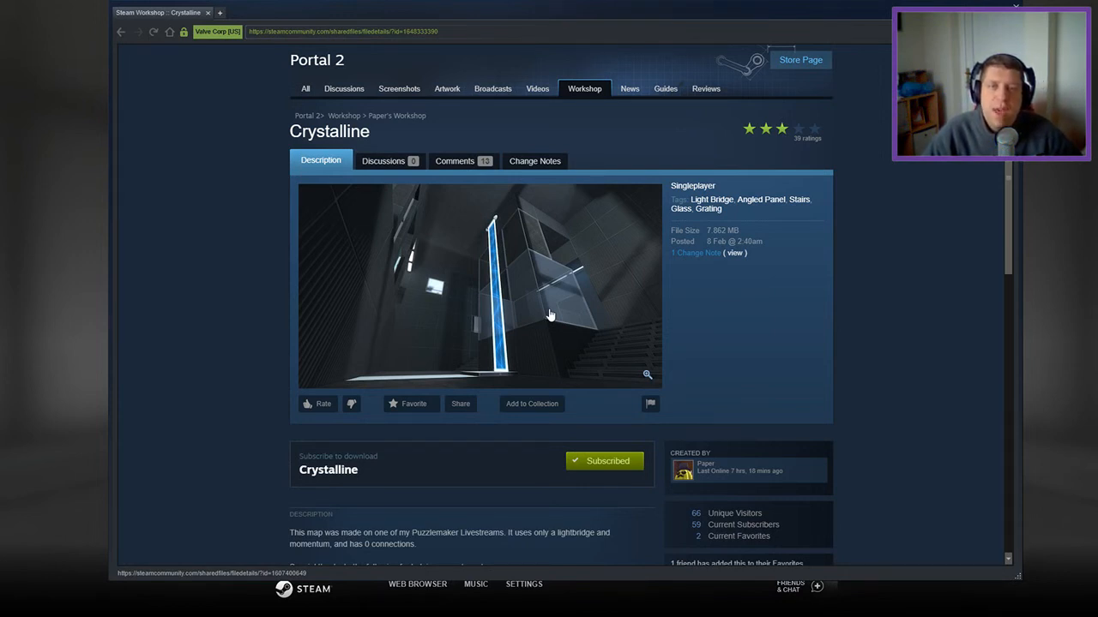
# - Look over the light bridge room and fire a blue portal onto the lit white floor
pyautogui.scroll(-3)
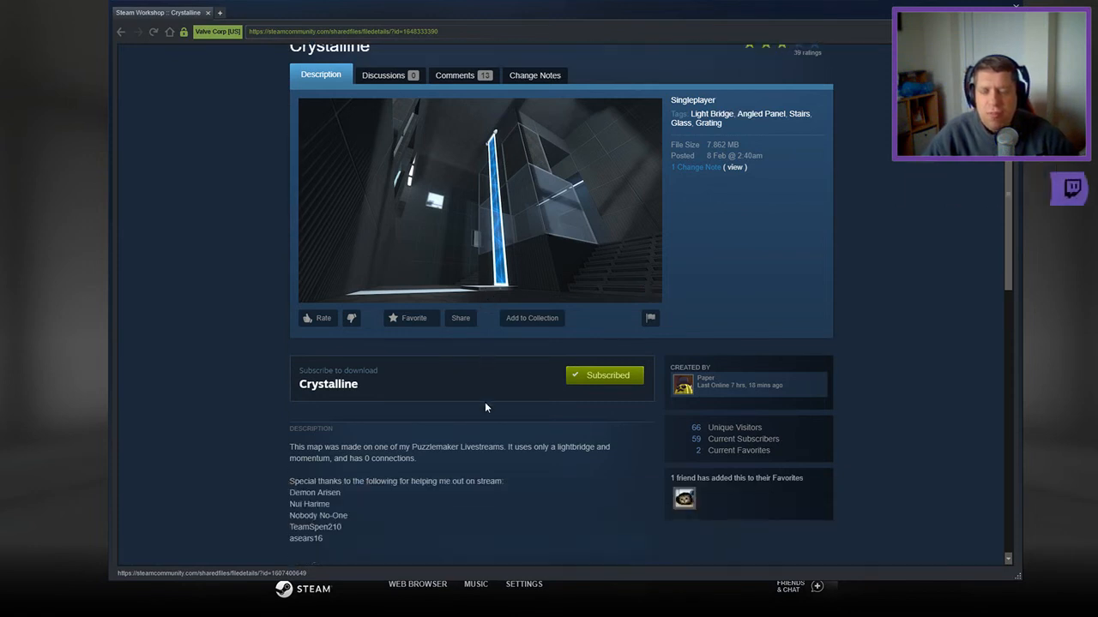
pyautogui.scroll(-3)
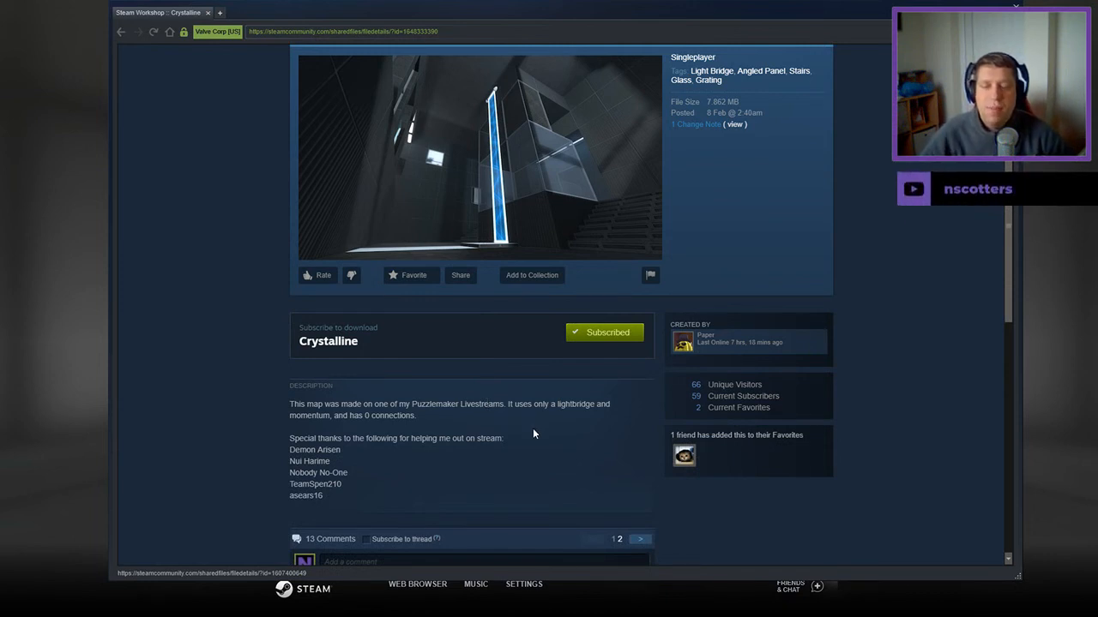
pyautogui.moveTo(523, 473)
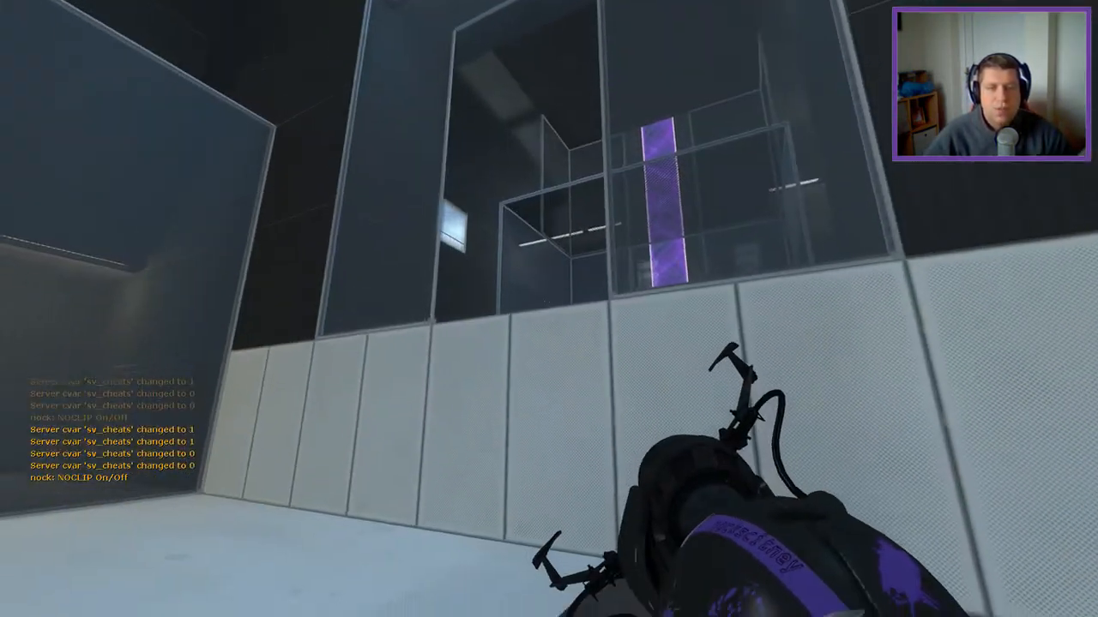
pyautogui.click(549, 309)
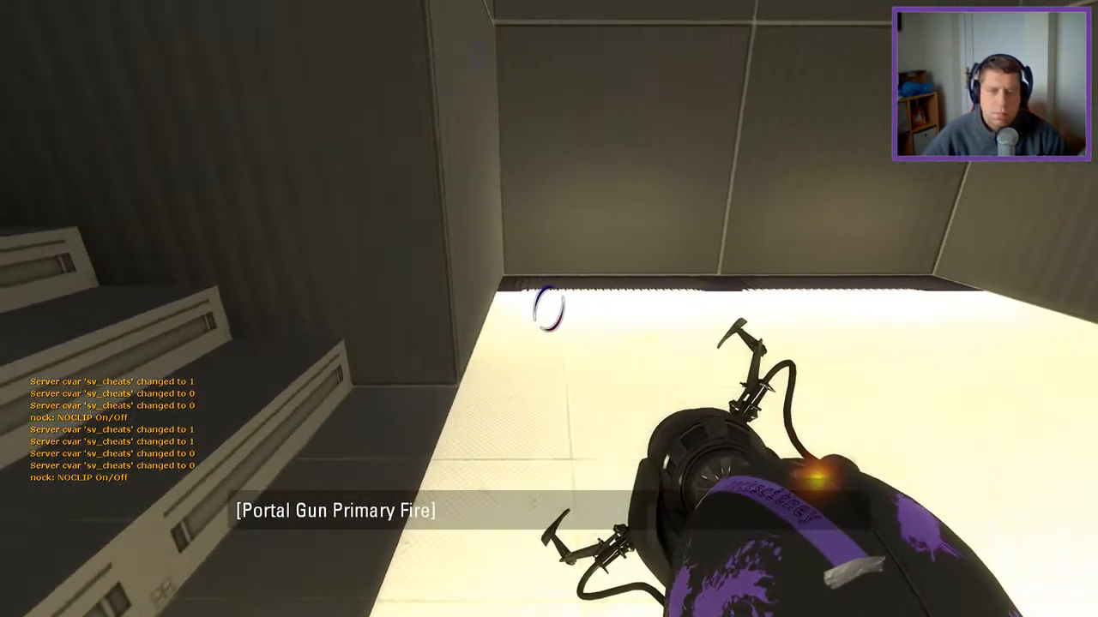
# - Portal across the lit white floor and surface ahead to reach the exit-sign room
pyautogui.click(549, 308)
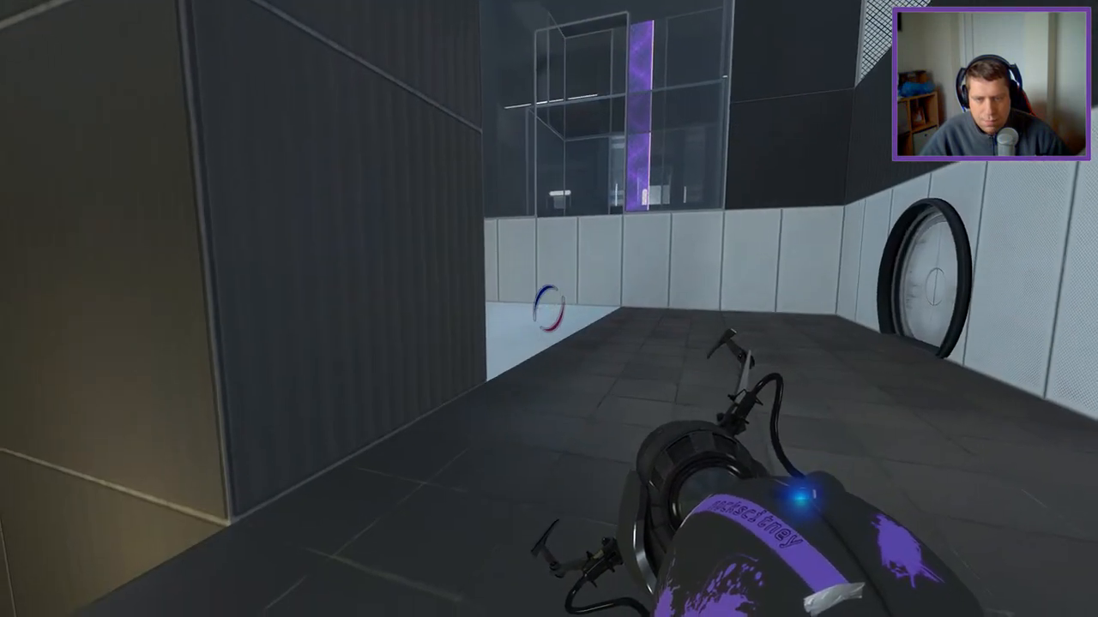
pyautogui.click(549, 309)
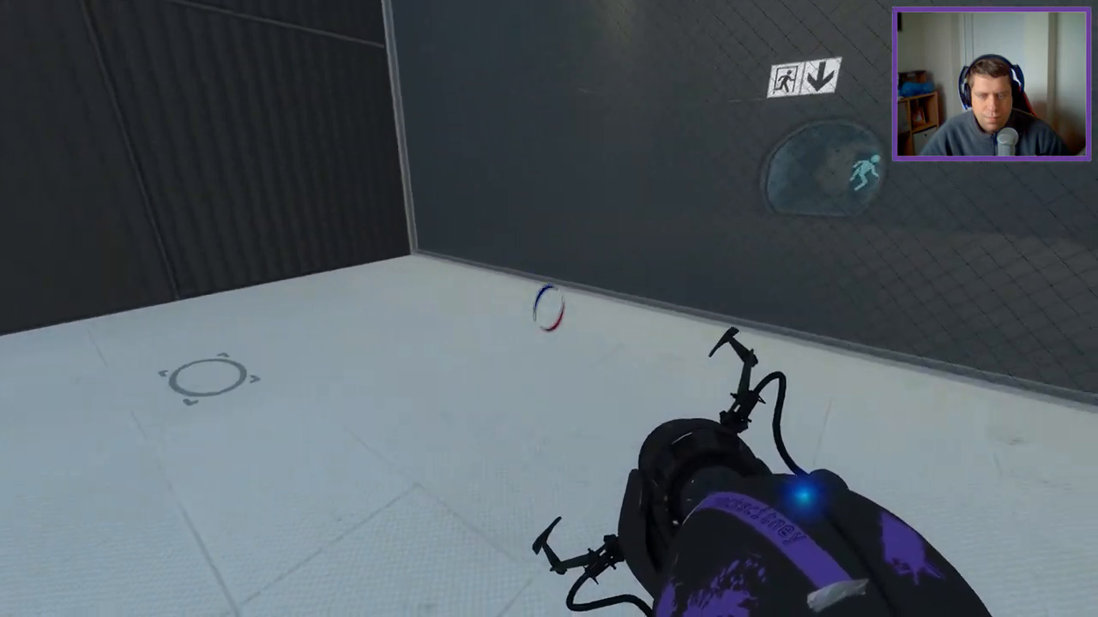
# - Portal along the white floor panels to reach the glass enclosure with the purple beam
pyautogui.click(549, 309)
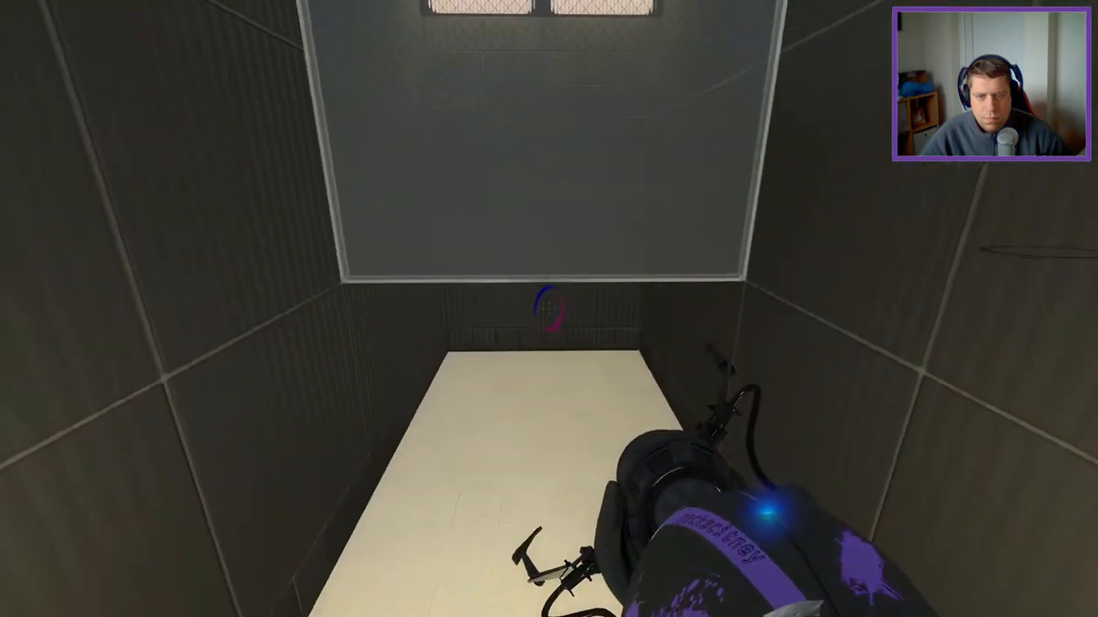
pyautogui.moveTo(549, 309)
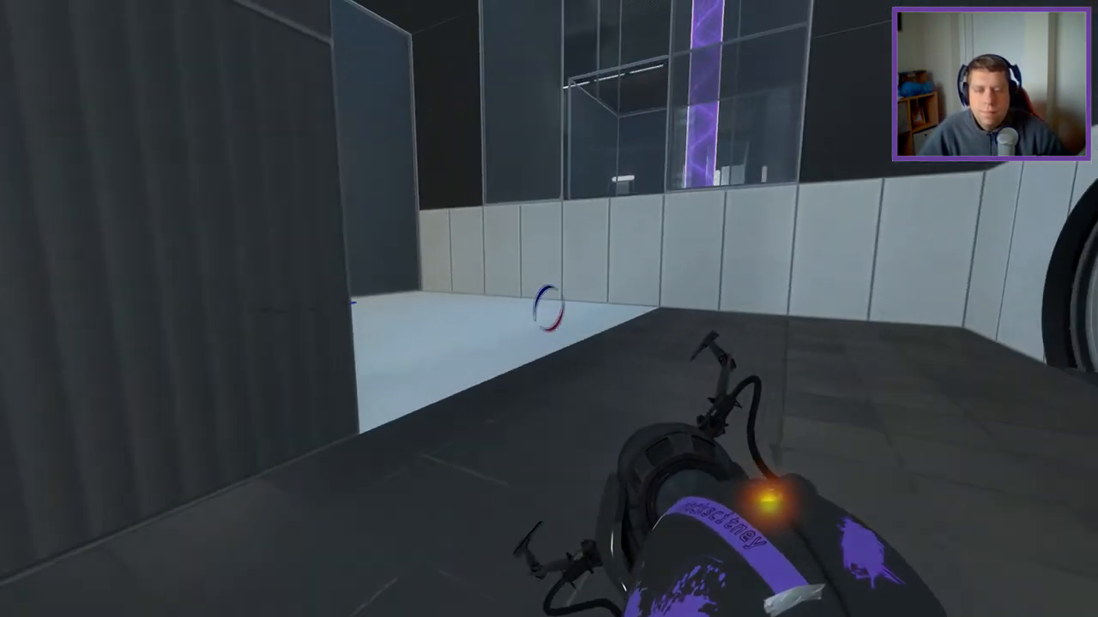
pyautogui.click(549, 308)
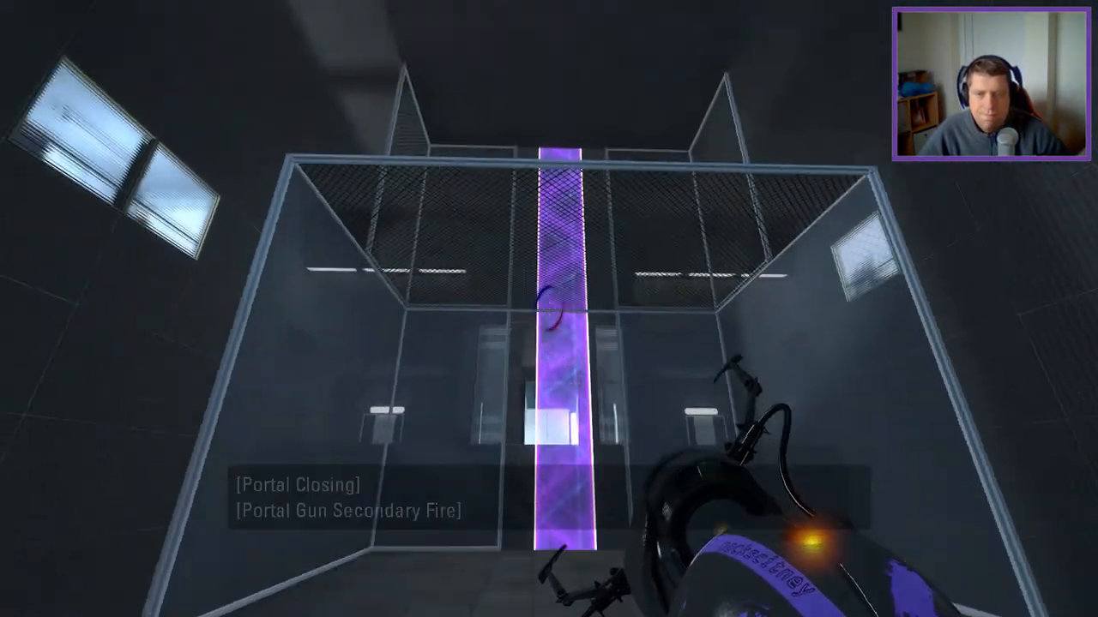
pyautogui.moveTo(548, 309)
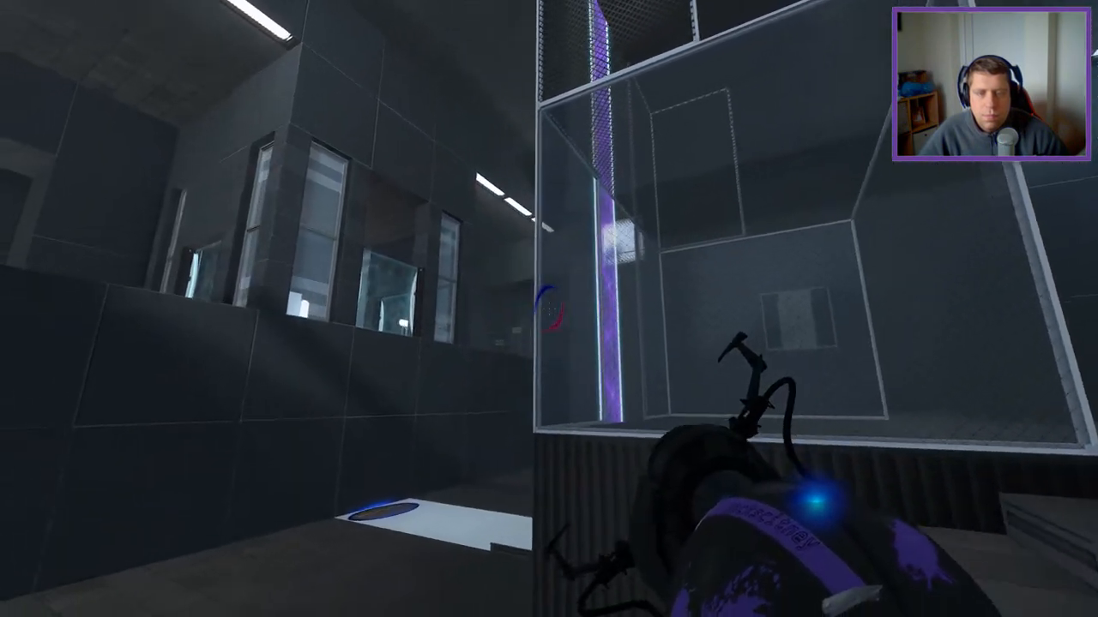
pyautogui.click(549, 309)
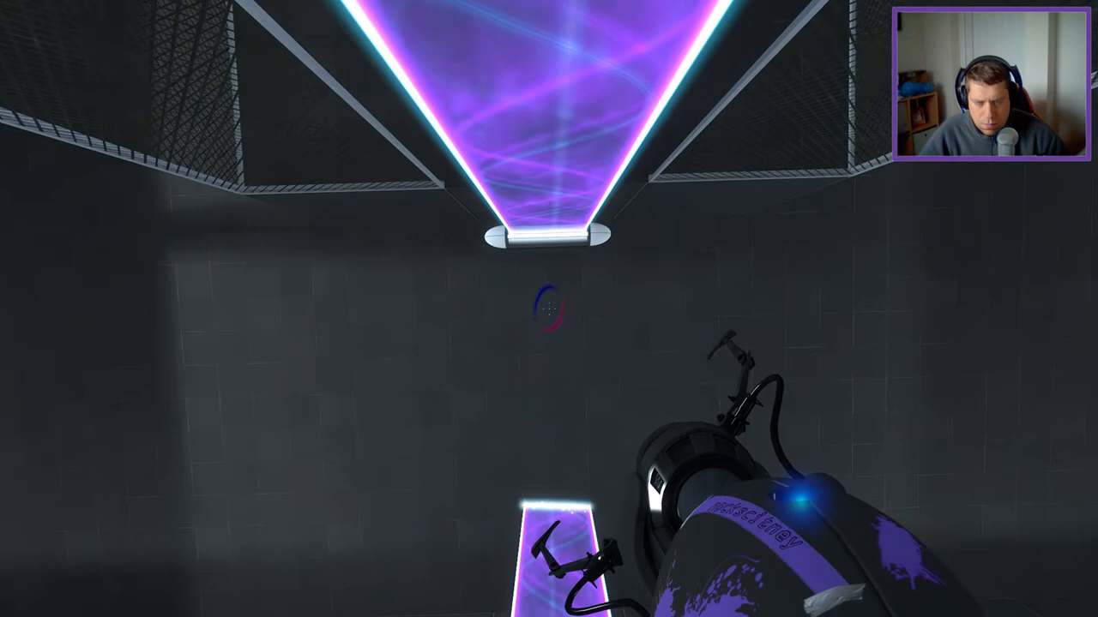
pyautogui.moveTo(549, 308)
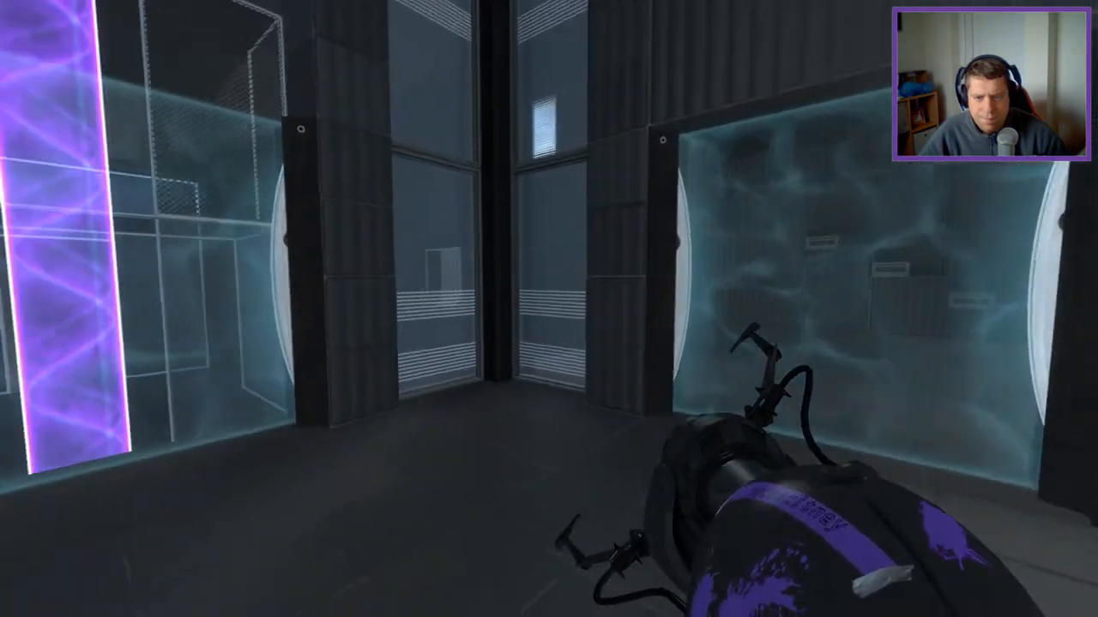
pyautogui.moveTo(549, 309)
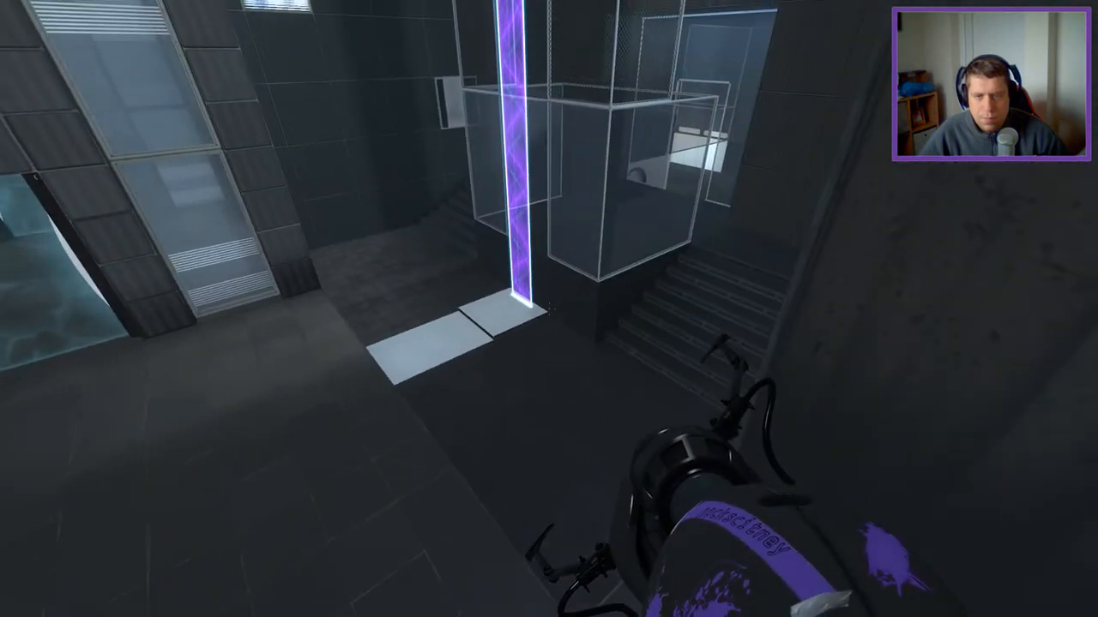
# - Fire a portal onto the white wall past the barrier field, revealing the bright room beyond
pyautogui.click(549, 309)
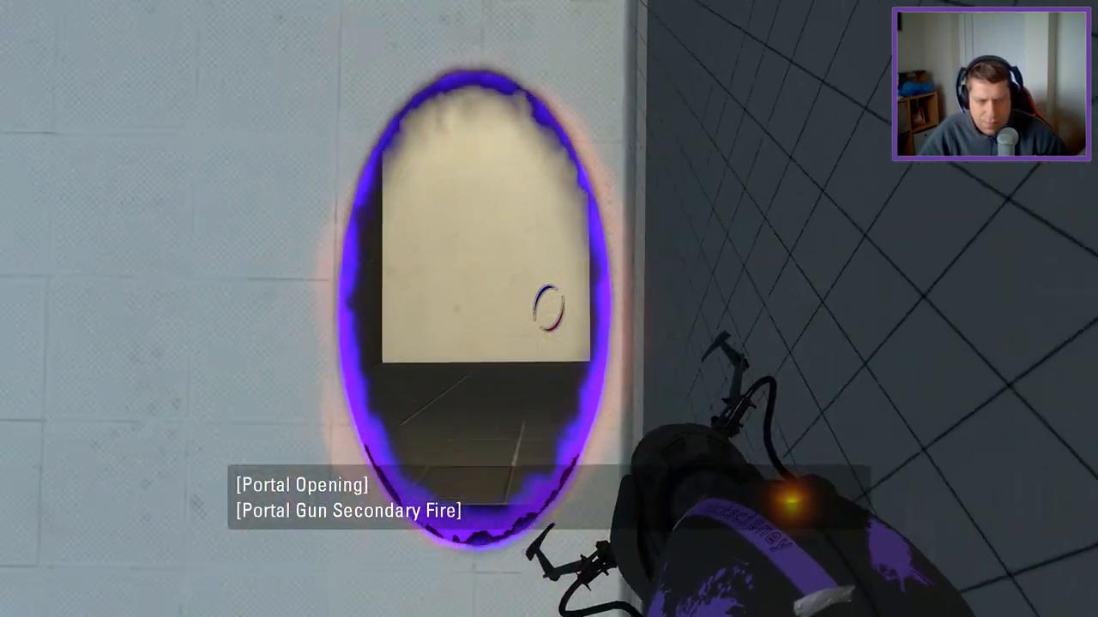
# - Fire the secondary purple portal onto the white wall panel
pyautogui.click(549, 309)
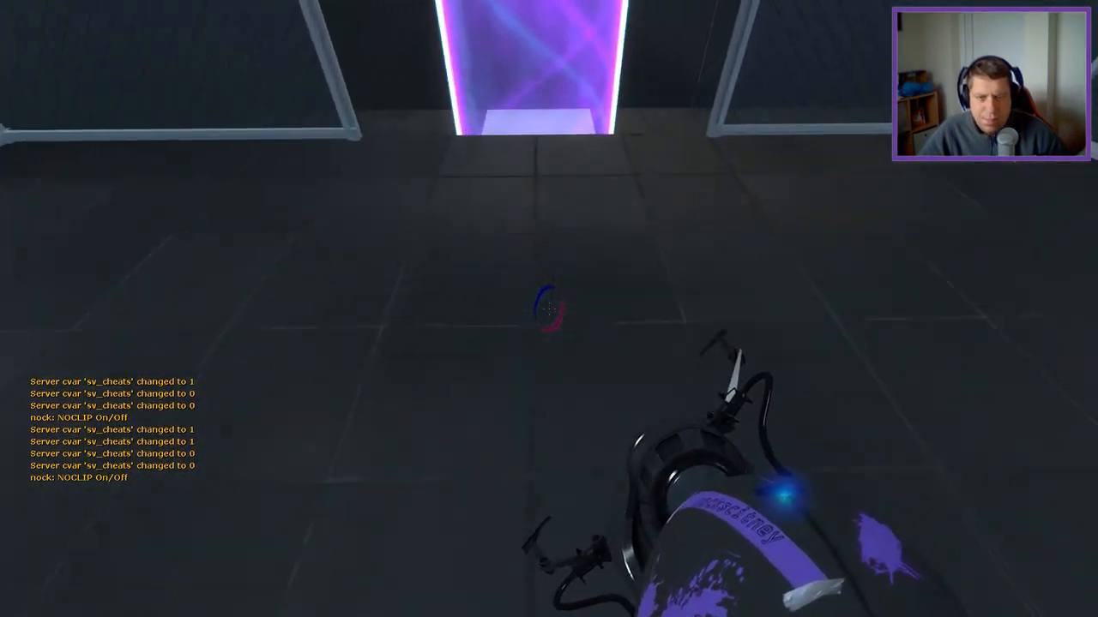
# - Fire a portal from the open chamber floor after the noclip toggle, away from the purple beam
pyautogui.click(549, 308)
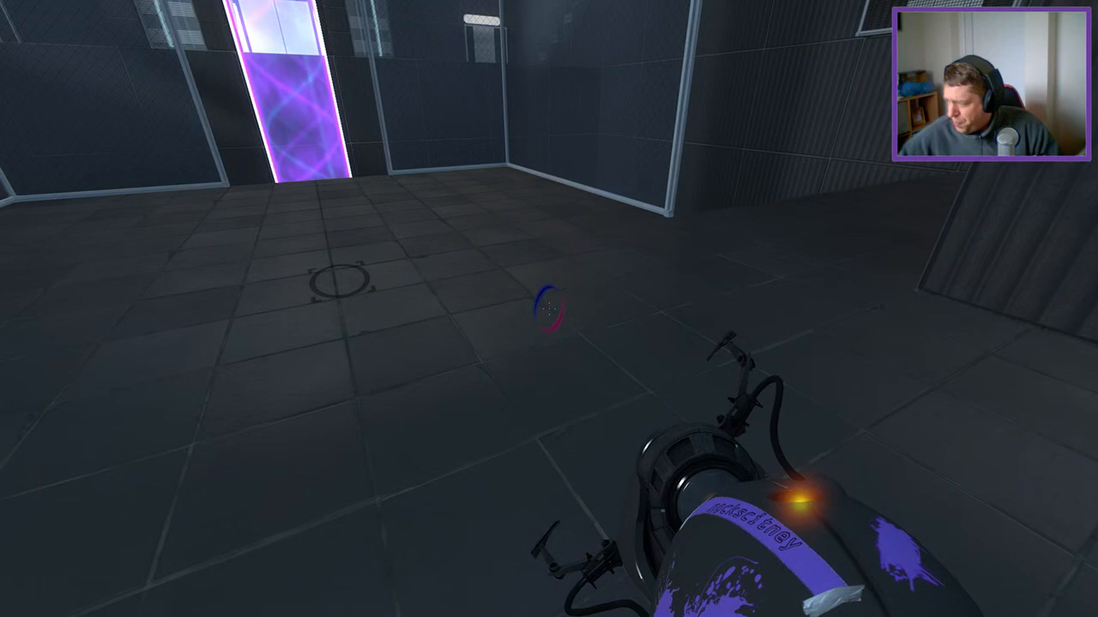
pyautogui.moveTo(548, 308)
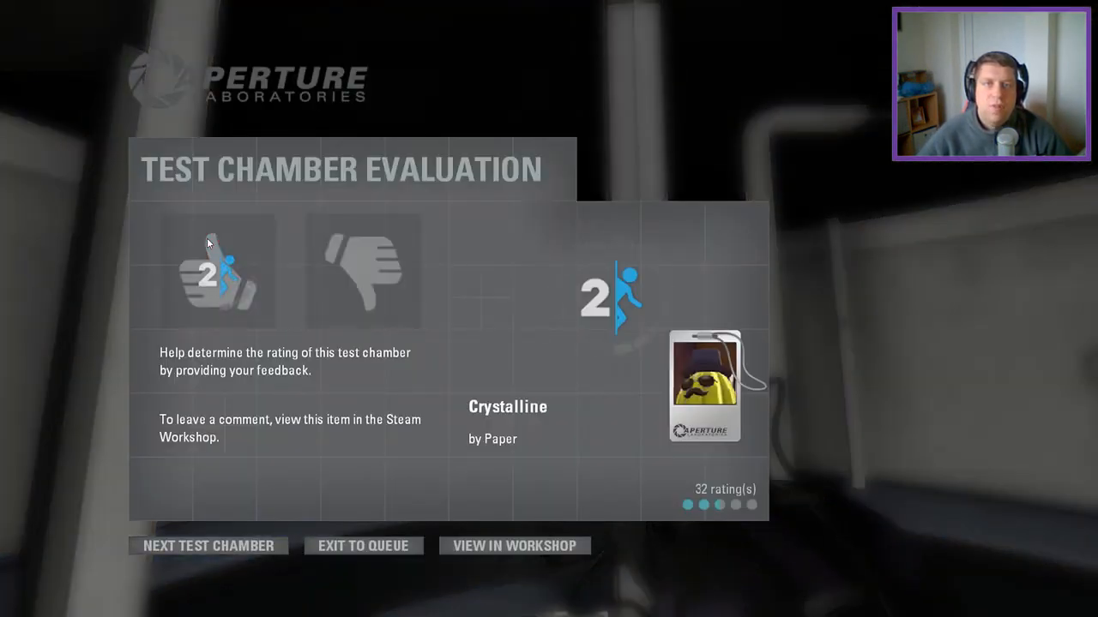
# - Give the completed Crystalline chamber a thumbs-up on the Test Chamber Evaluation screen
pyautogui.click(206, 271)
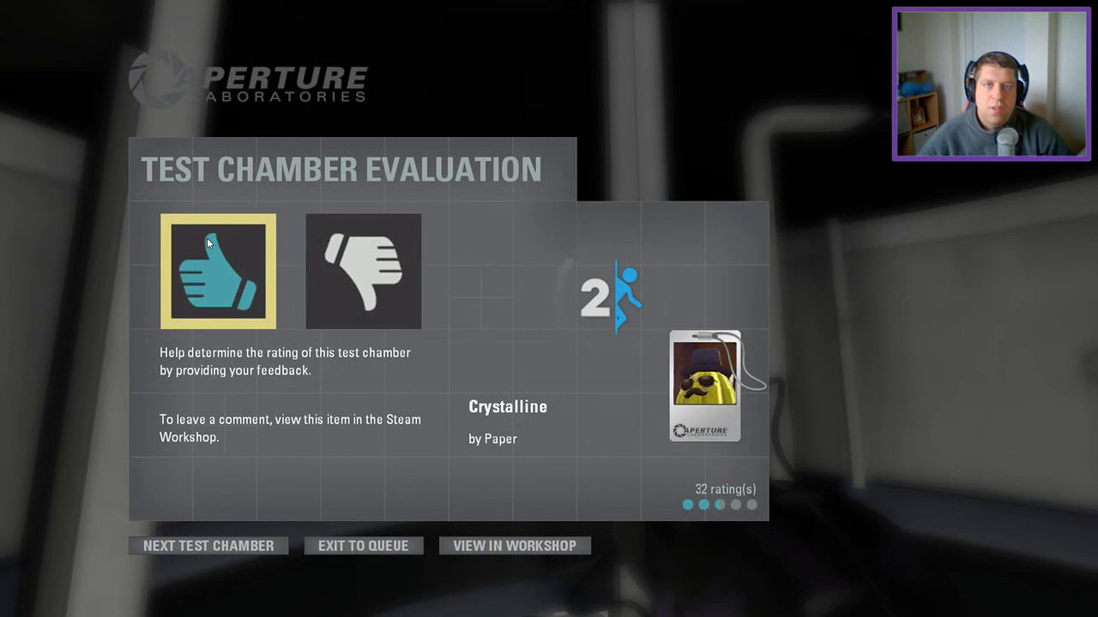